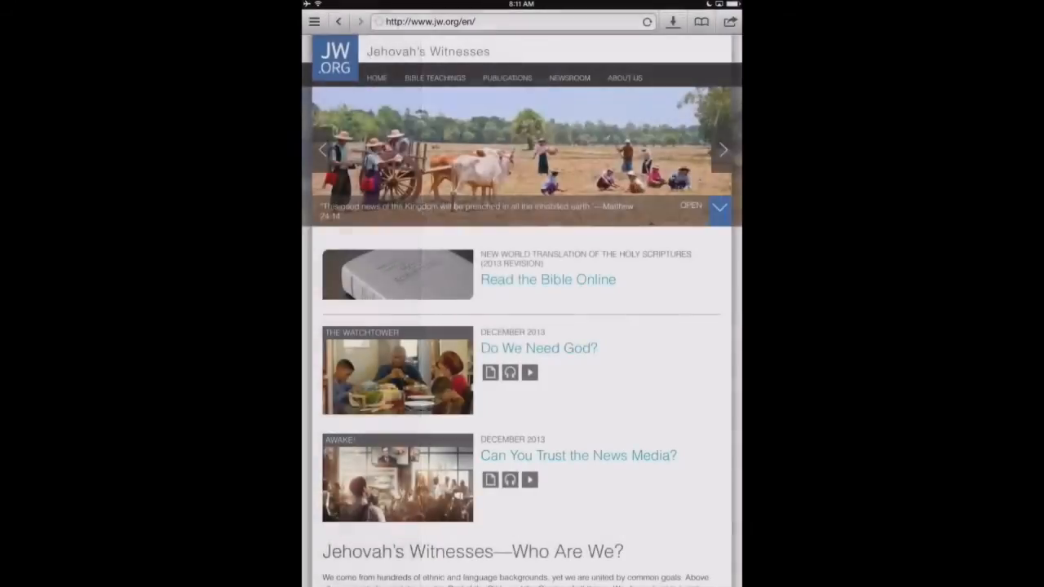
Step: Check the Documents folder from the side navigation, then return to the in-app web browser
click(313, 21)
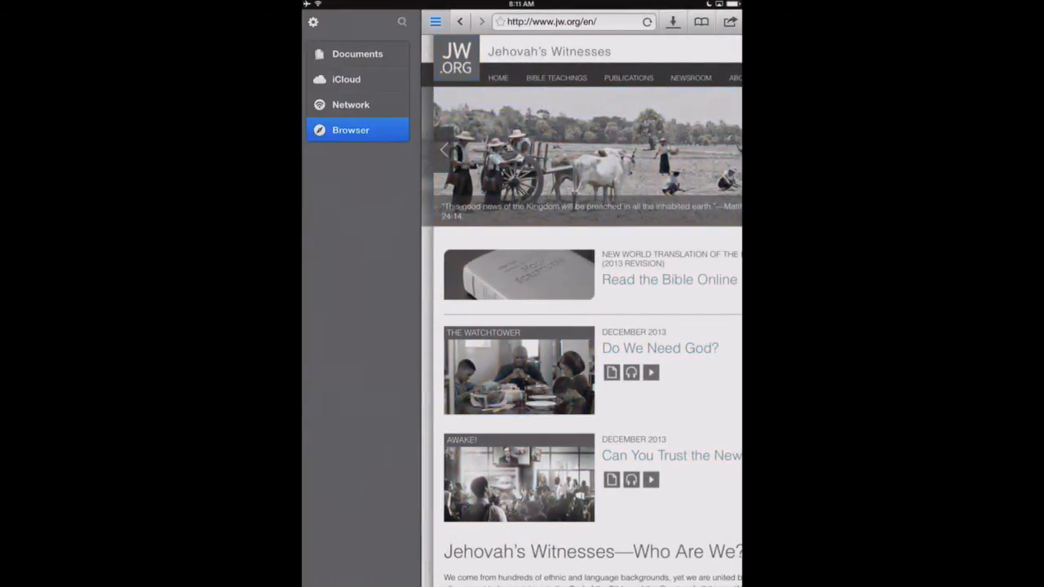
click(355, 54)
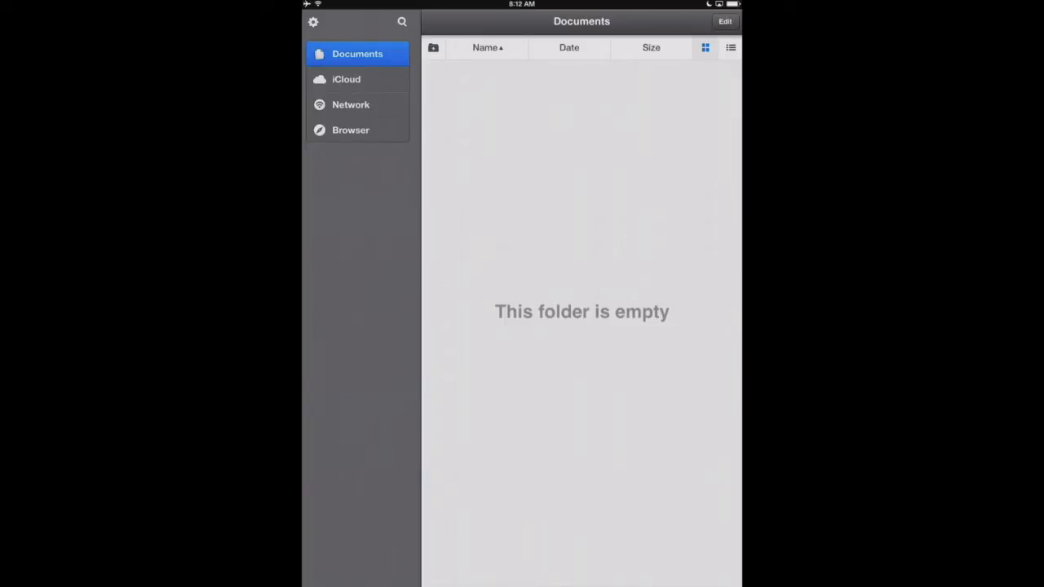
click(349, 131)
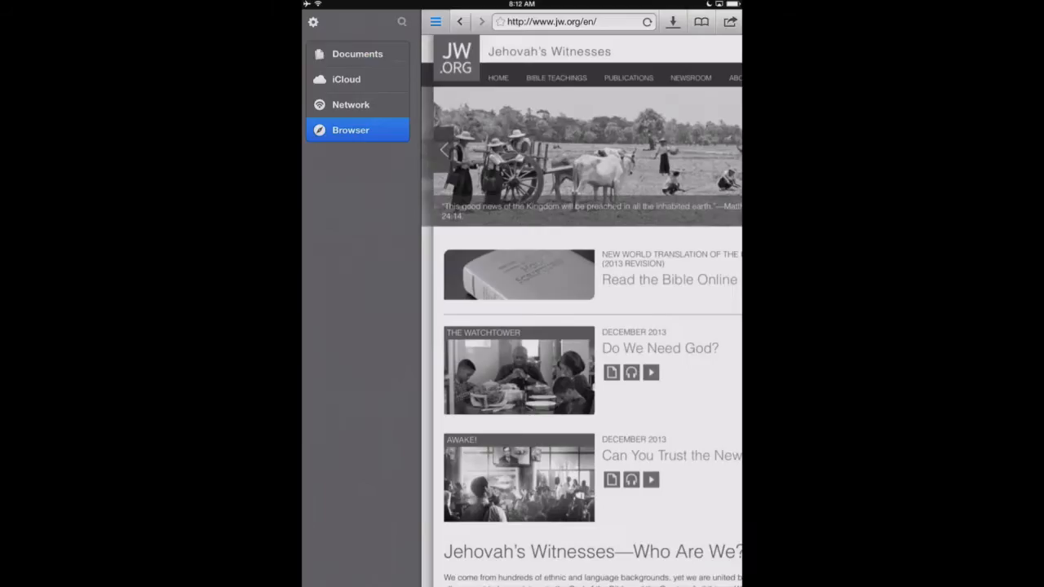
click(436, 22)
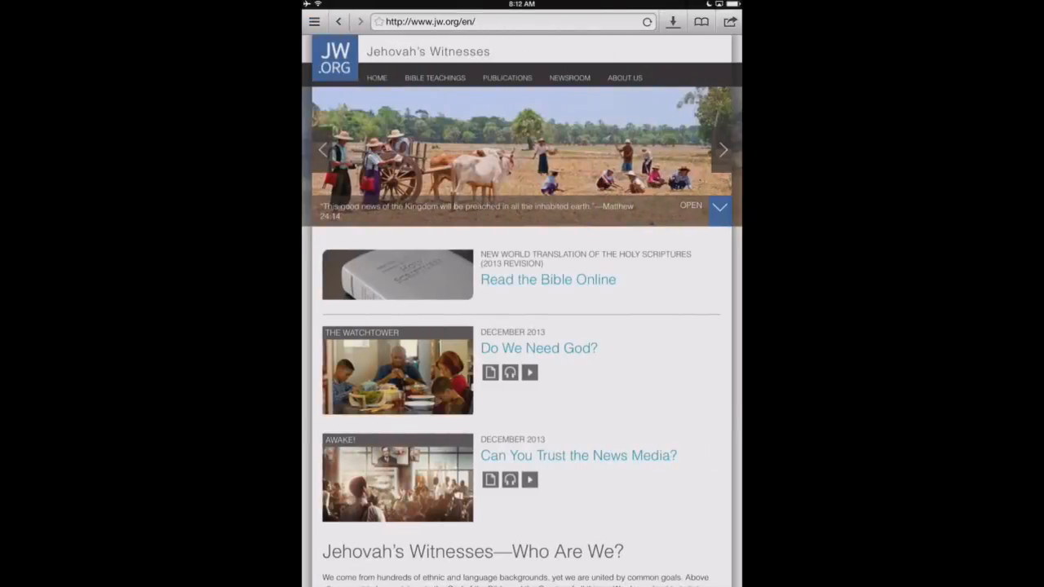
click(720, 150)
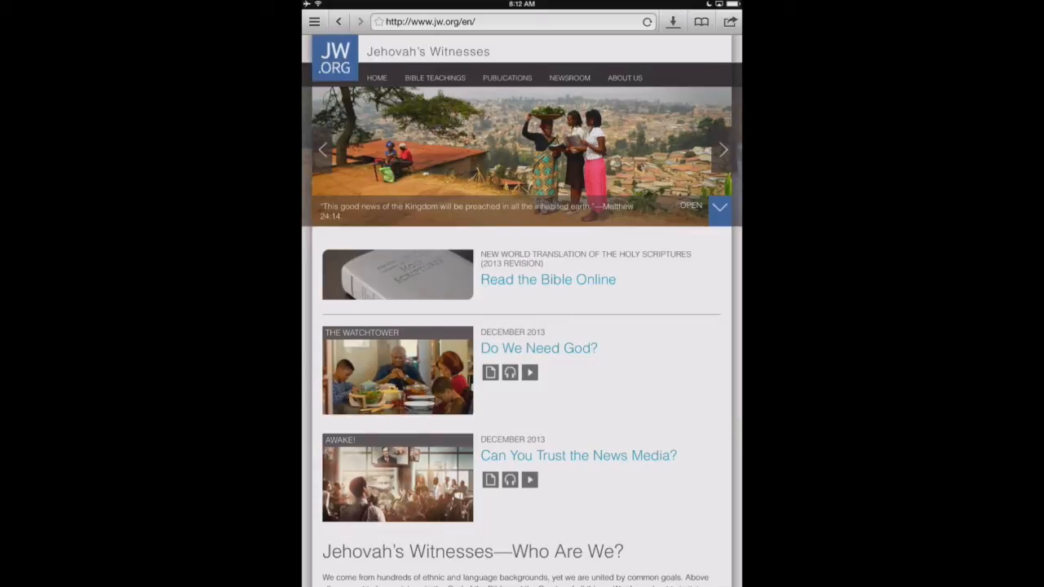
click(721, 150)
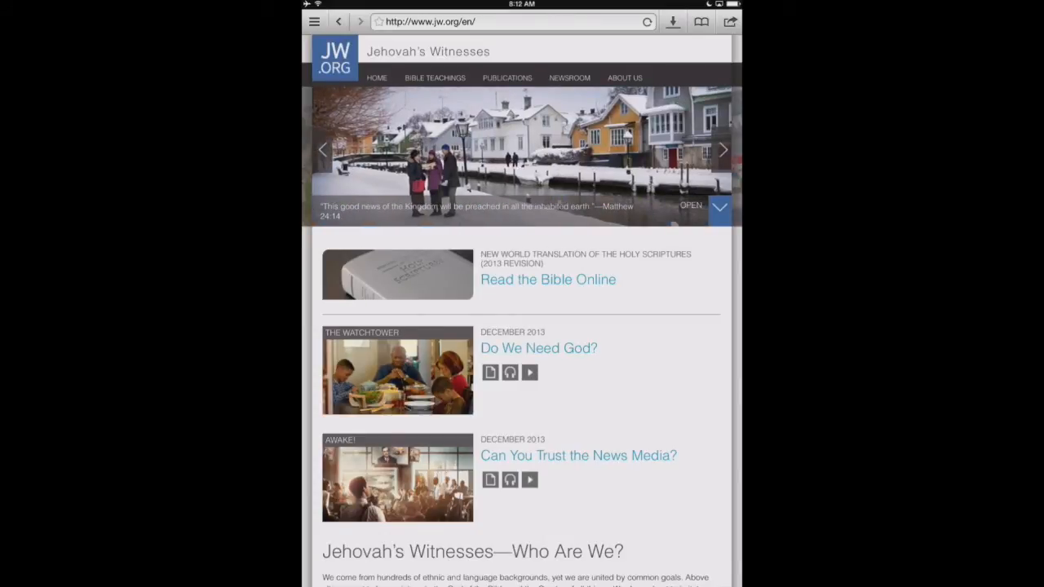
Step: Go to jw.org Publications > Online Bible and request it with Chinese (Simplified) as display language
click(506, 79)
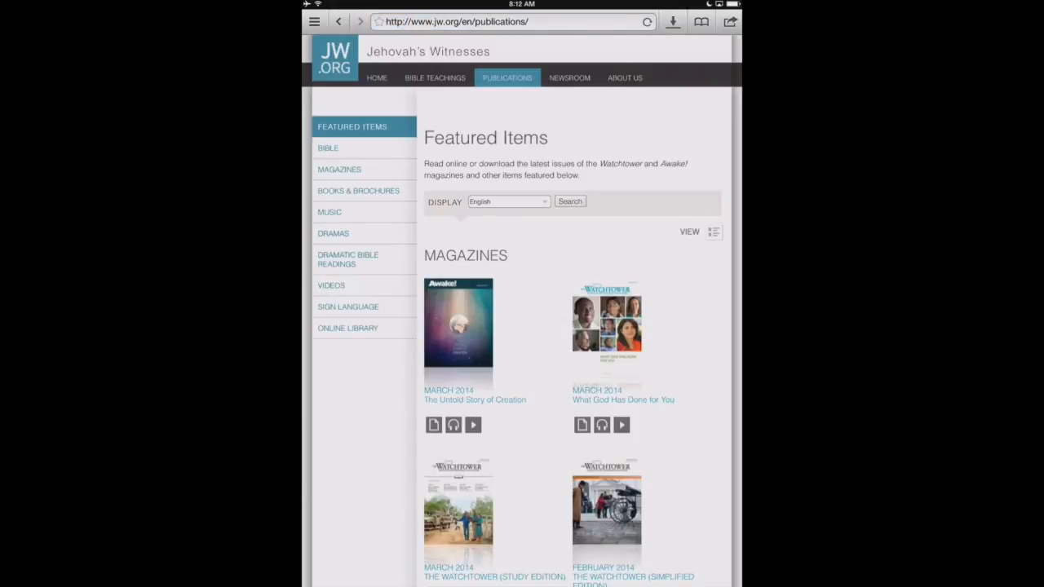
click(327, 147)
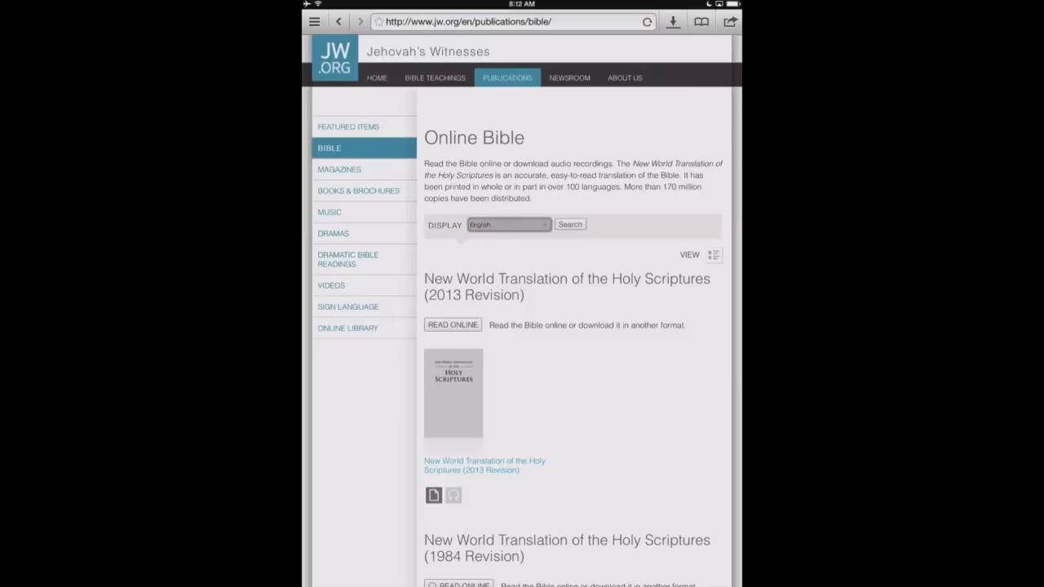
click(509, 225)
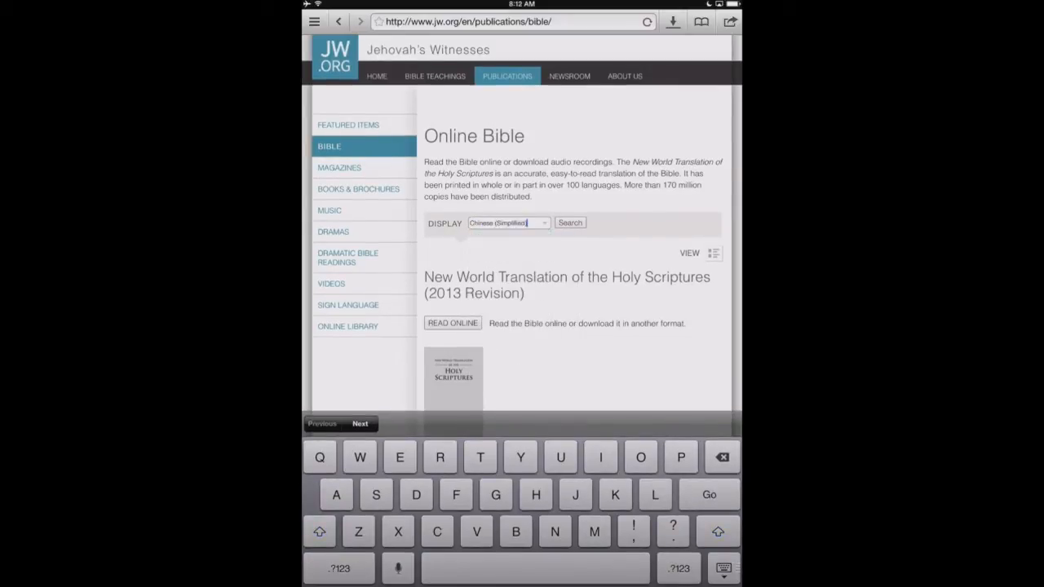
click(571, 222)
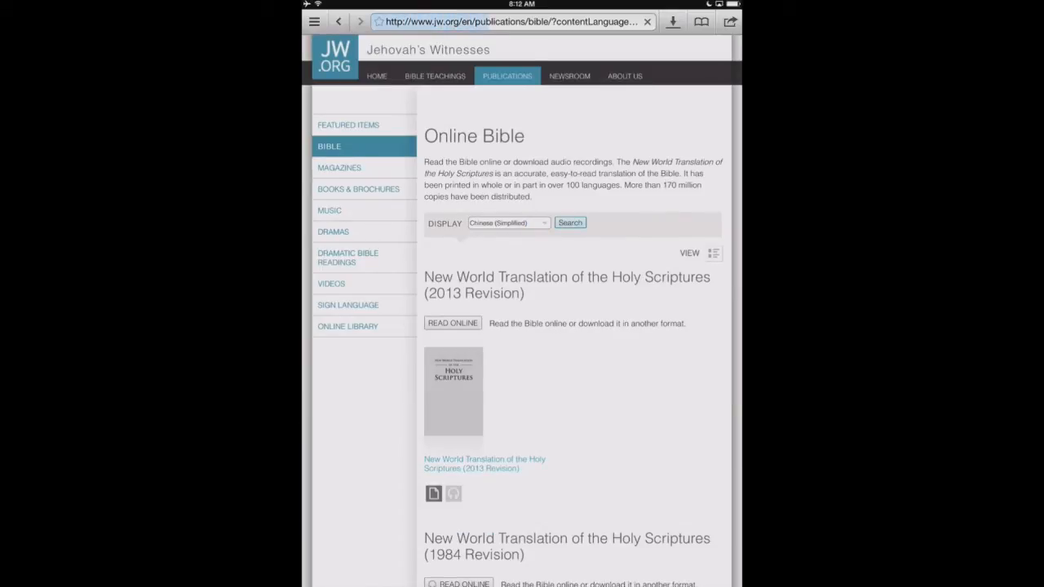
Step: Load the Chinese (Simplified) Bible and choose its MP3 audio format to list the Genesis chapters
click(570, 222)
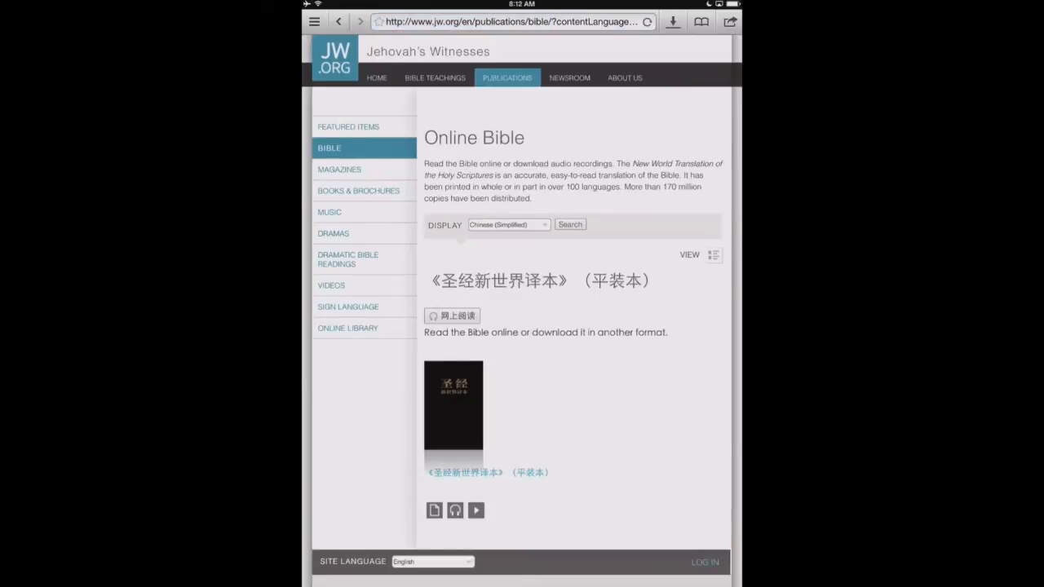
scroll(down, 3)
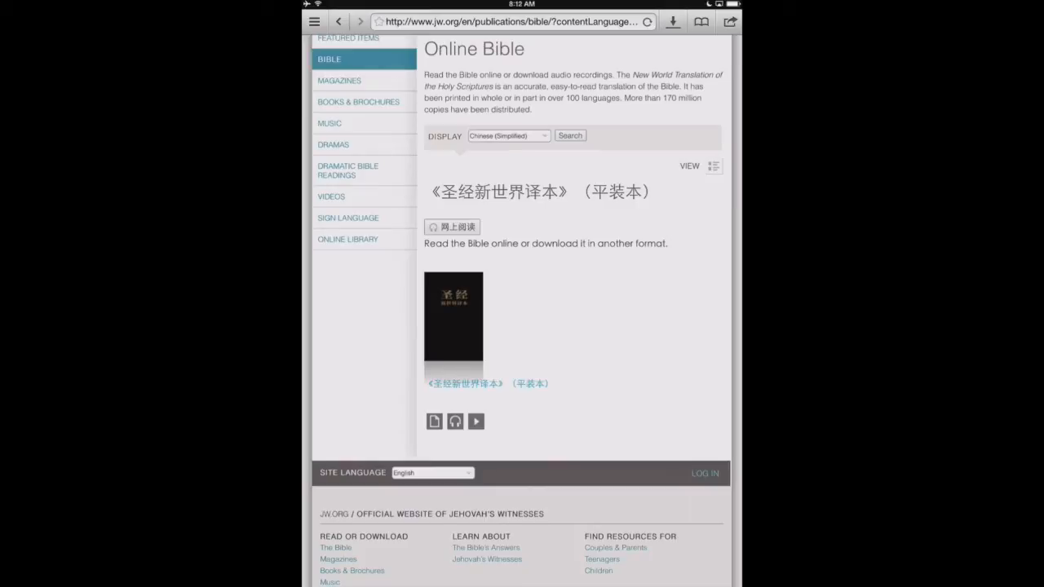
click(456, 421)
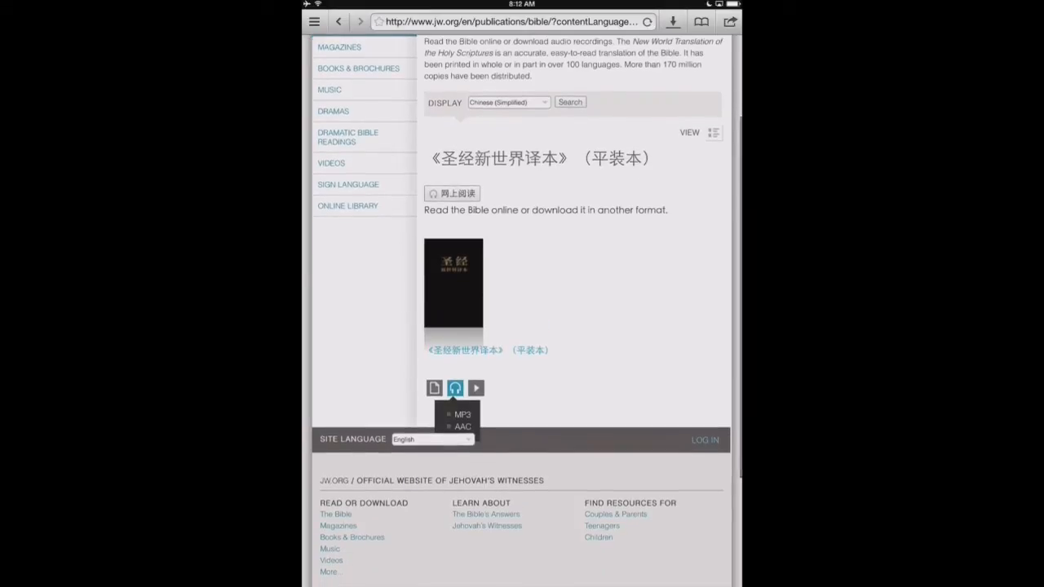
click(460, 414)
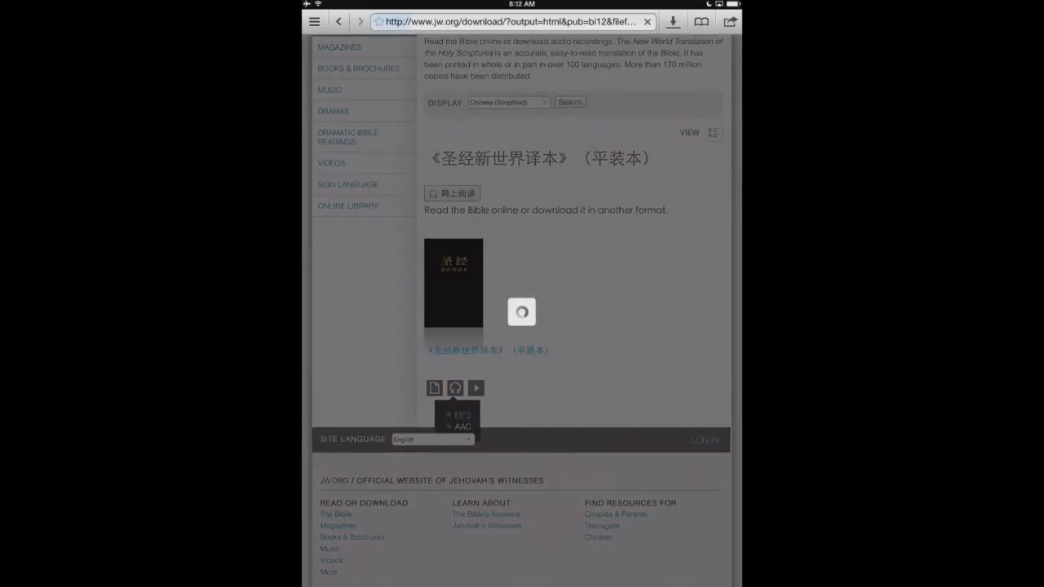
click(462, 414)
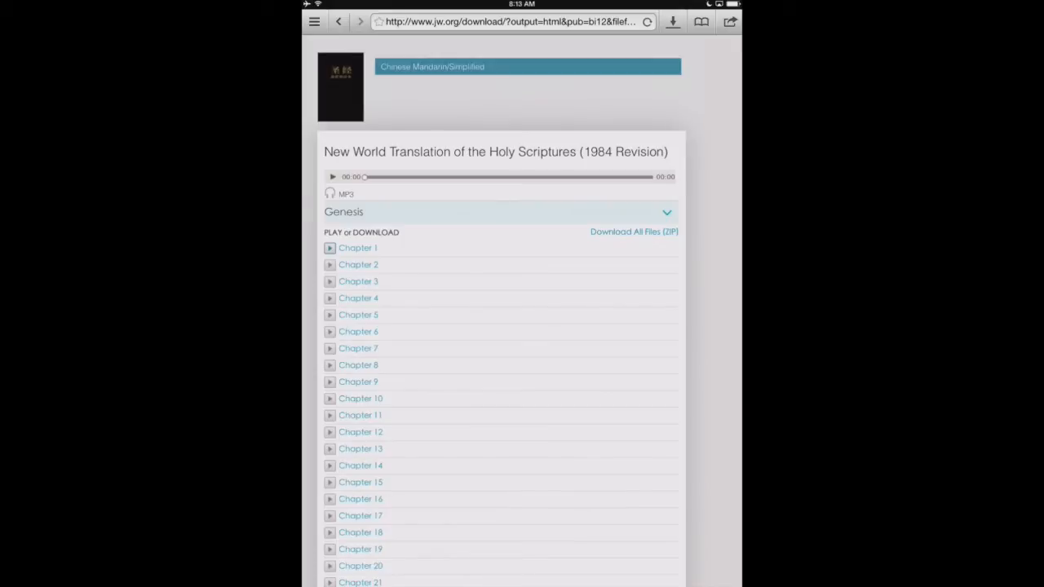
Step: Download Genesis Chapter 1 as 'genesis chapter 1' saved into the Documents folder
click(357, 248)
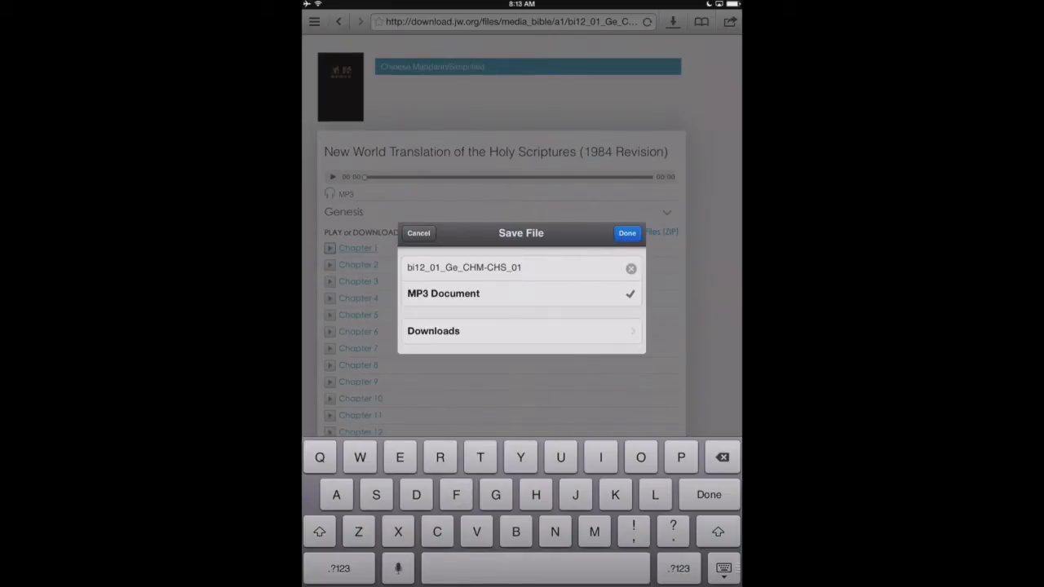
text(genesi)
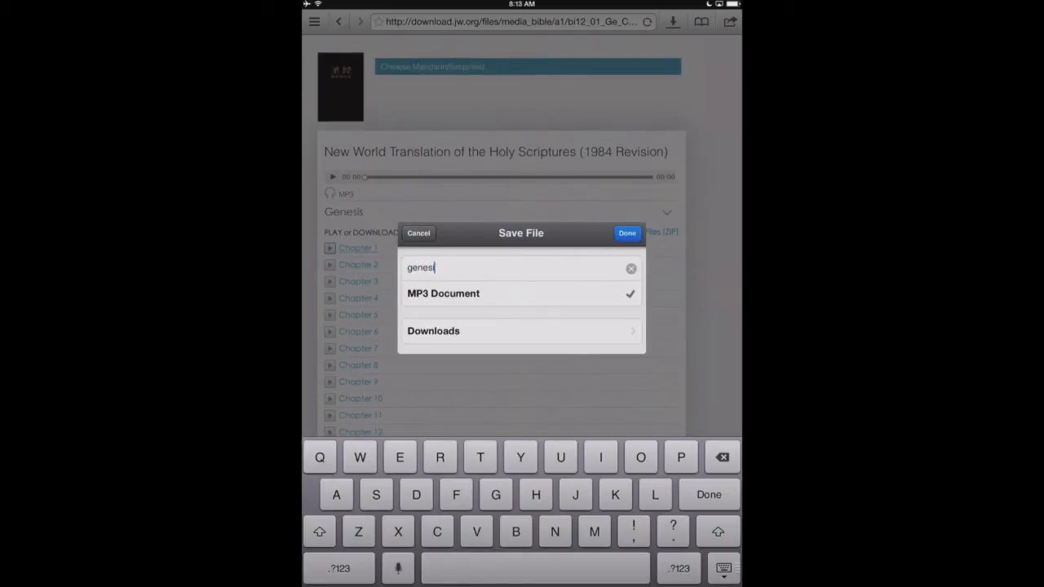
text(genesis chapt)
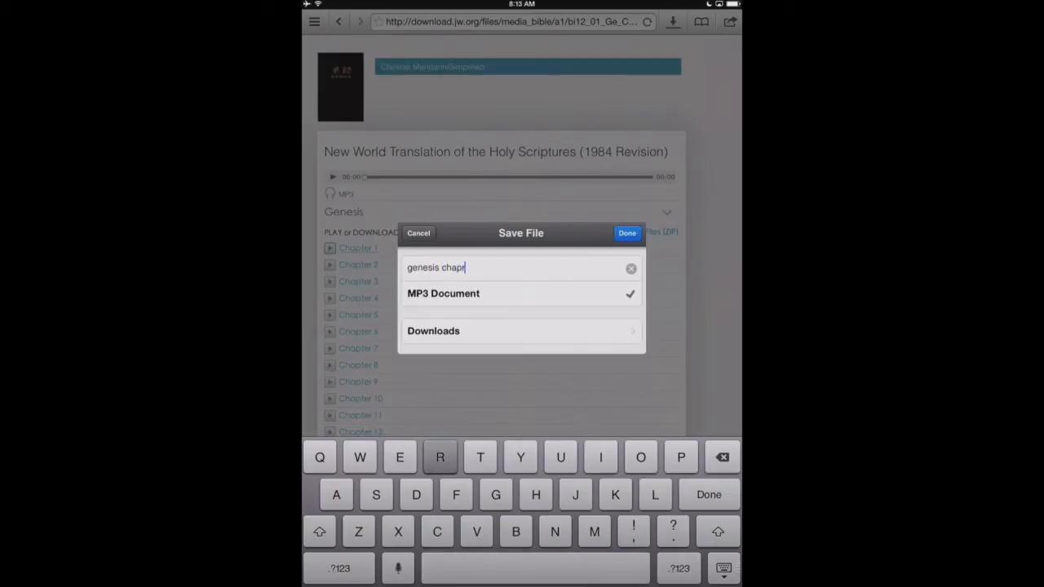
text(ter)
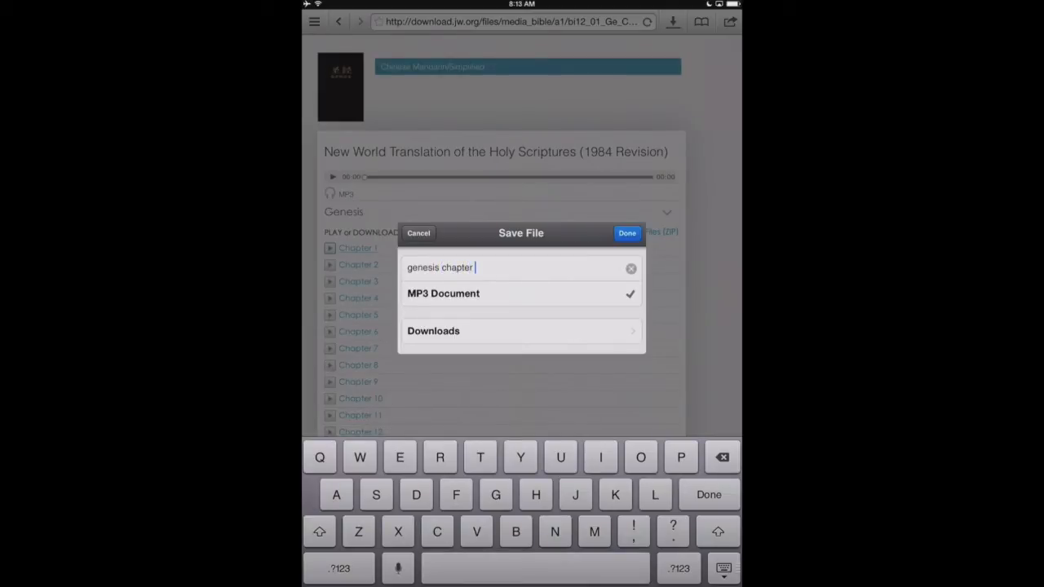
text(1)
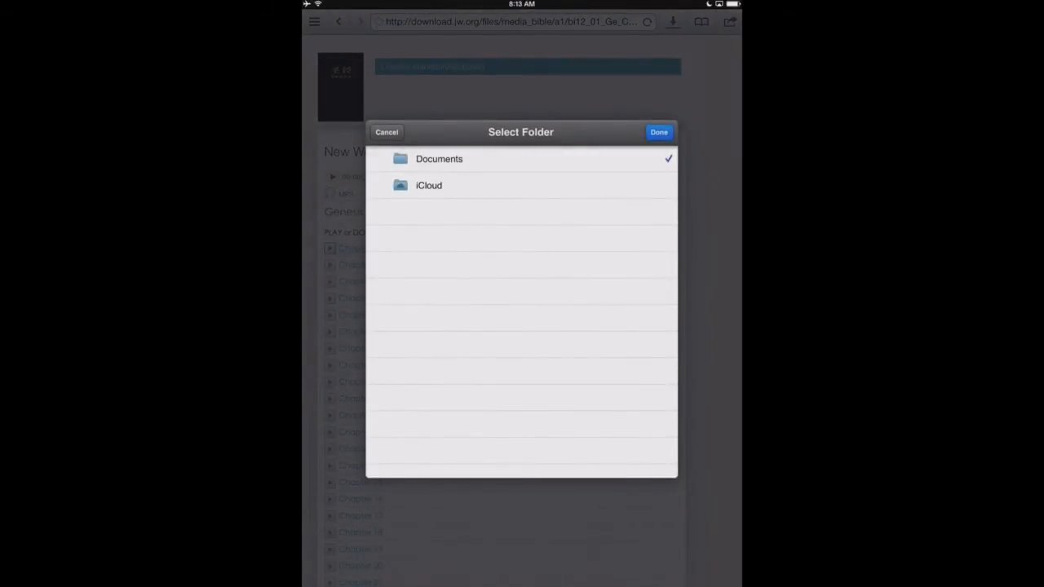
click(659, 130)
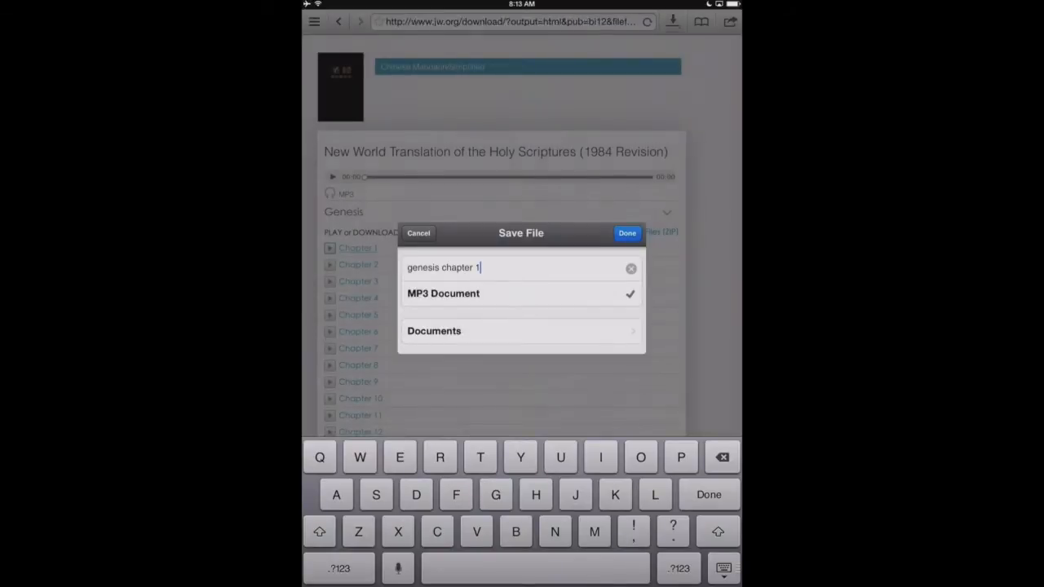
click(627, 231)
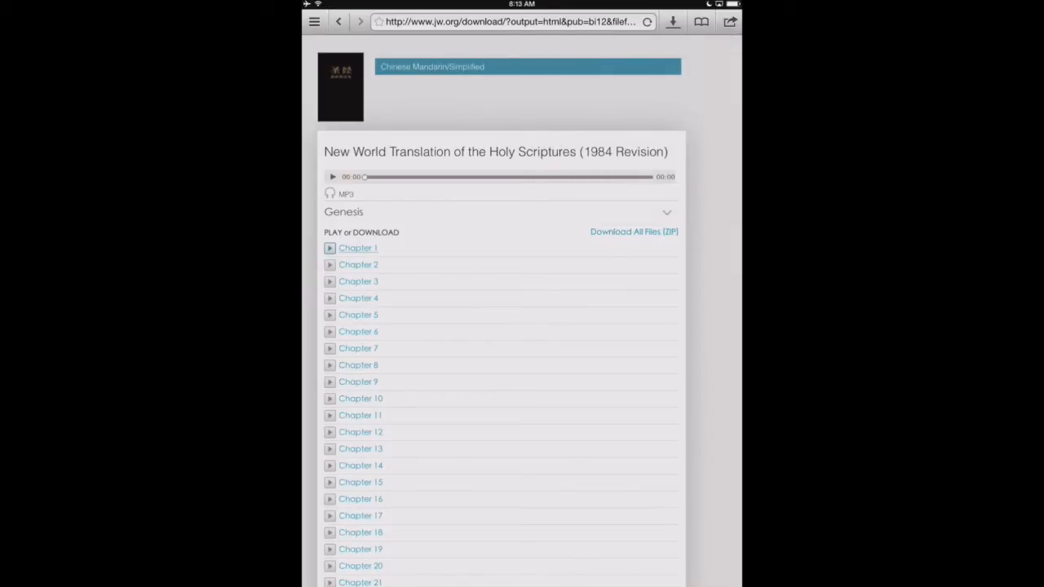
Step: View the Documents folder containing genesis chapter 1.mp3 and enter file selection mode
click(313, 21)
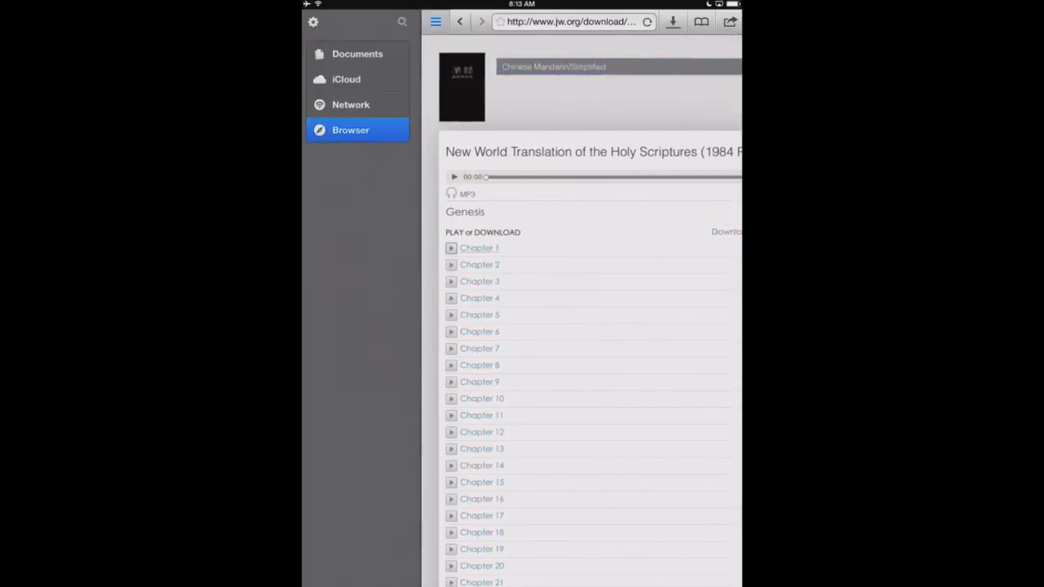
click(357, 52)
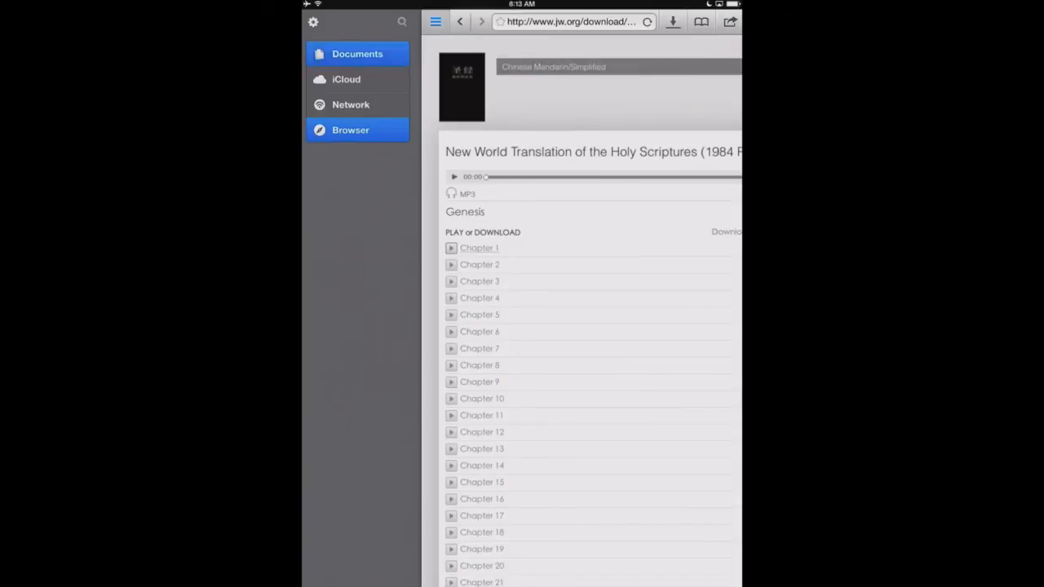
click(357, 54)
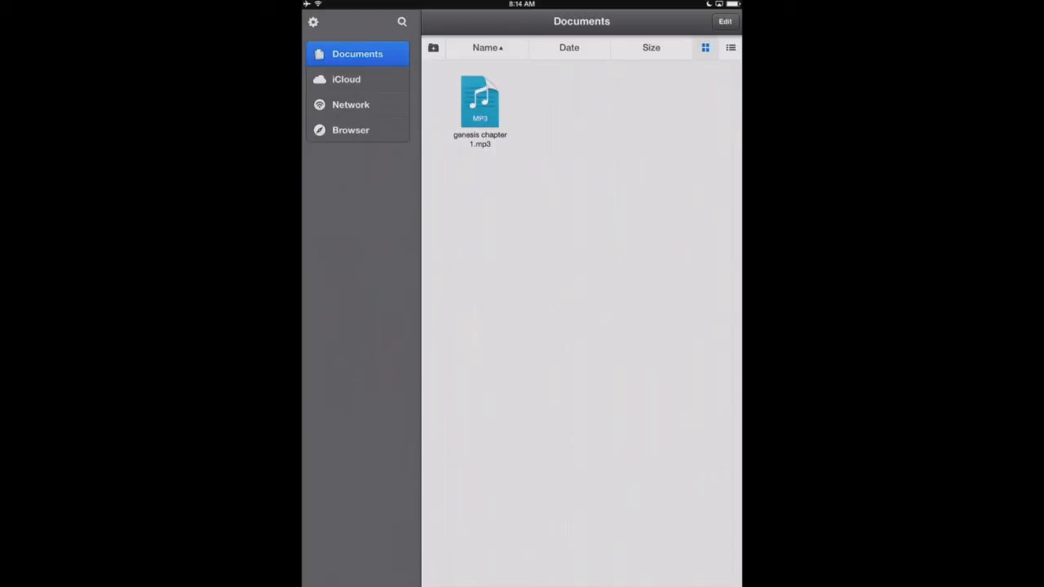
click(724, 21)
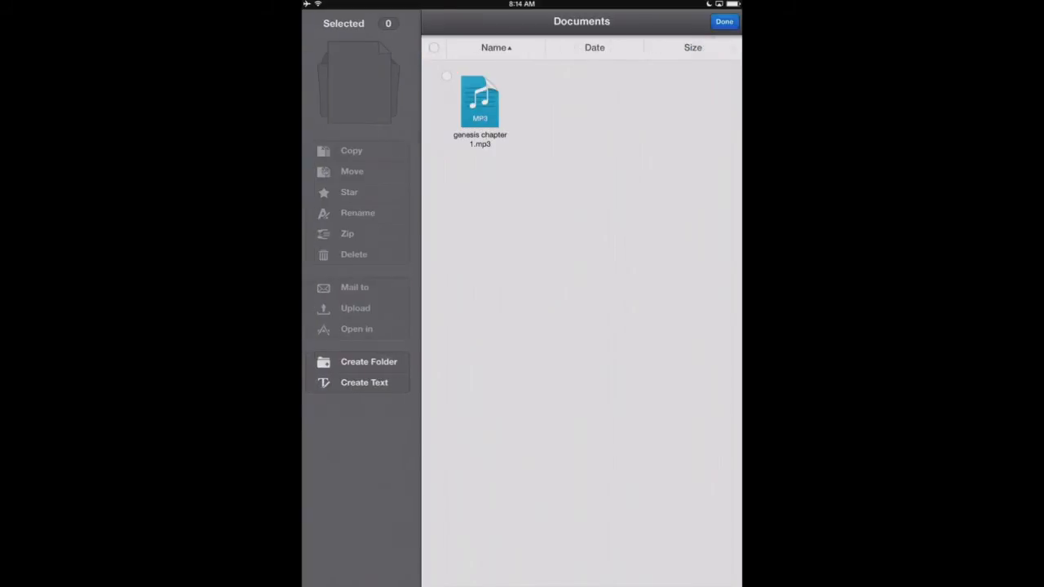
Step: Select genesis chapter 1.mp3 and open it in Tempo SlowMo from the share sheet
click(480, 108)
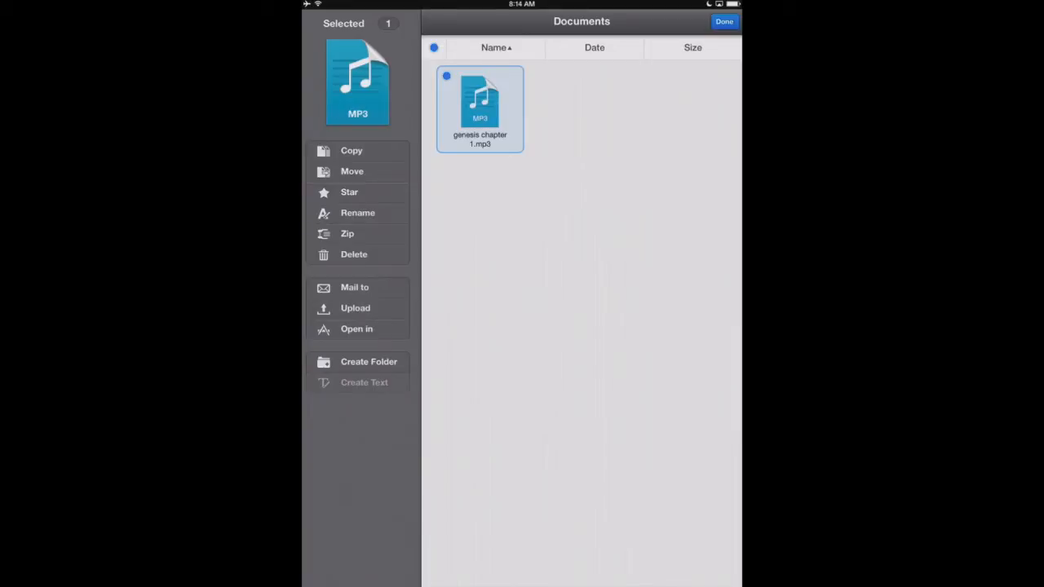
click(356, 330)
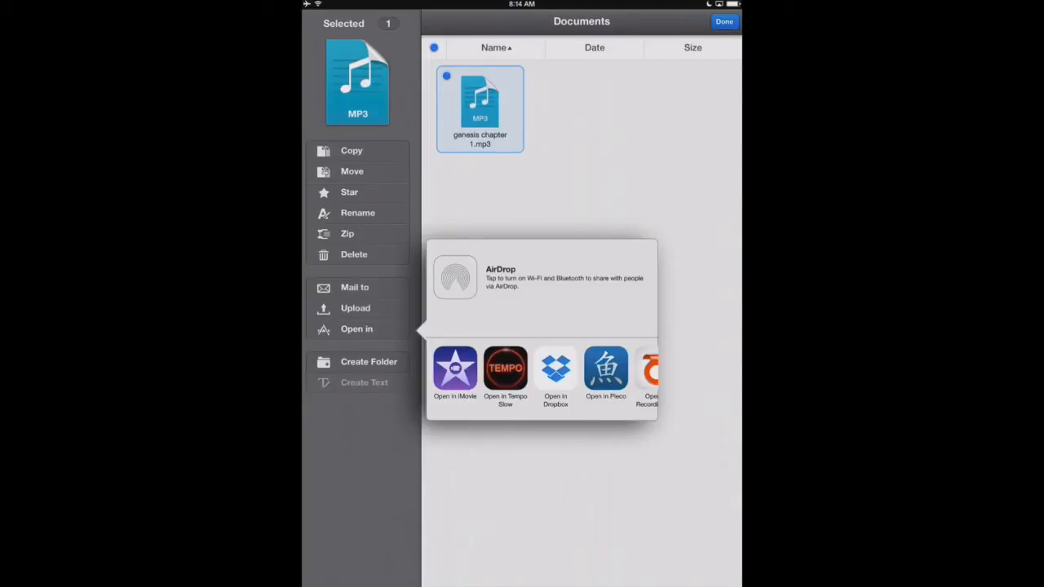
click(506, 369)
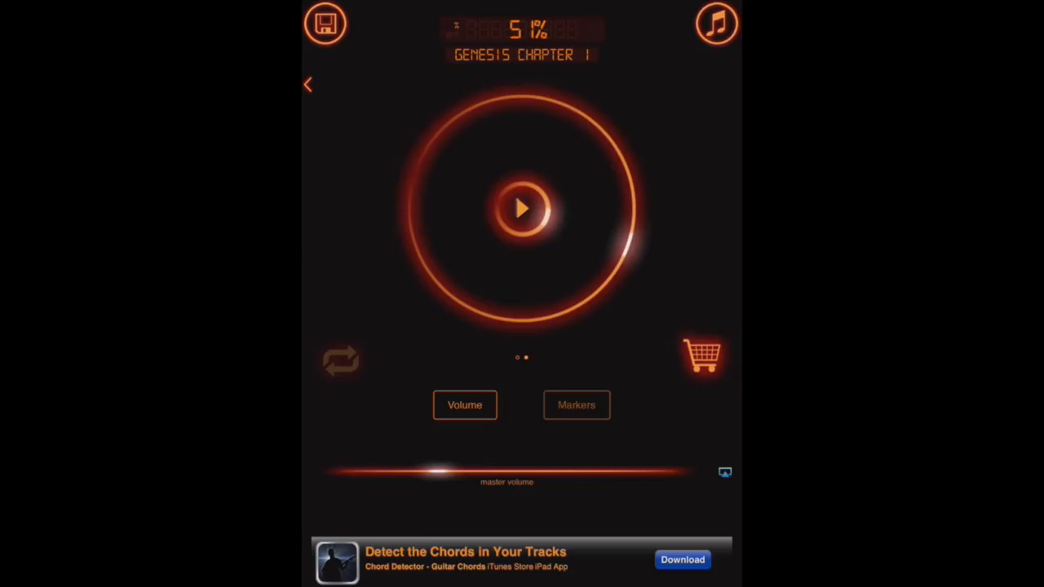
Step: Play Genesis Chapter 1 at 100%, raise the master volume near maximum, then pause
click(575, 404)
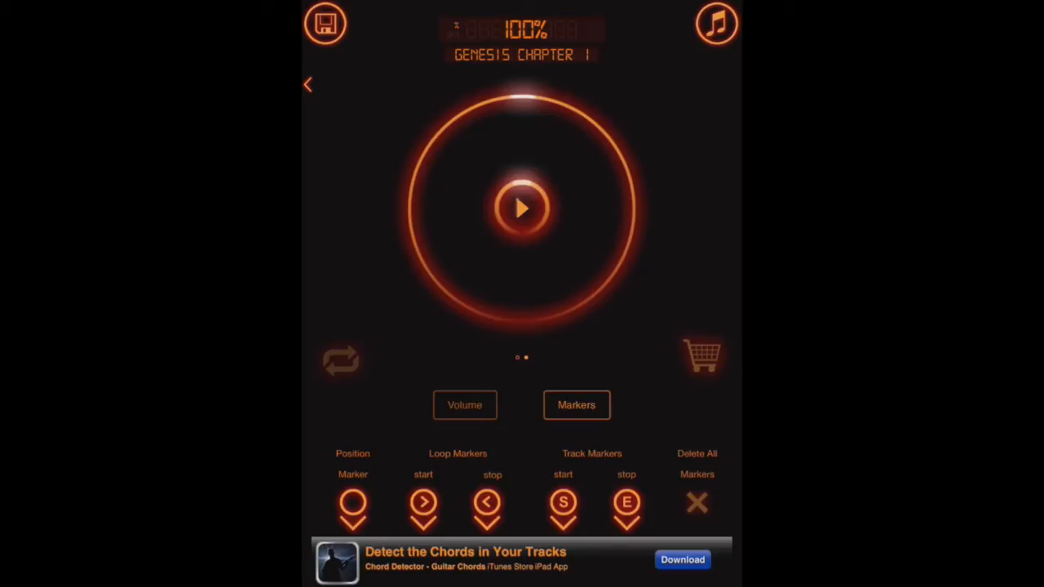
click(522, 209)
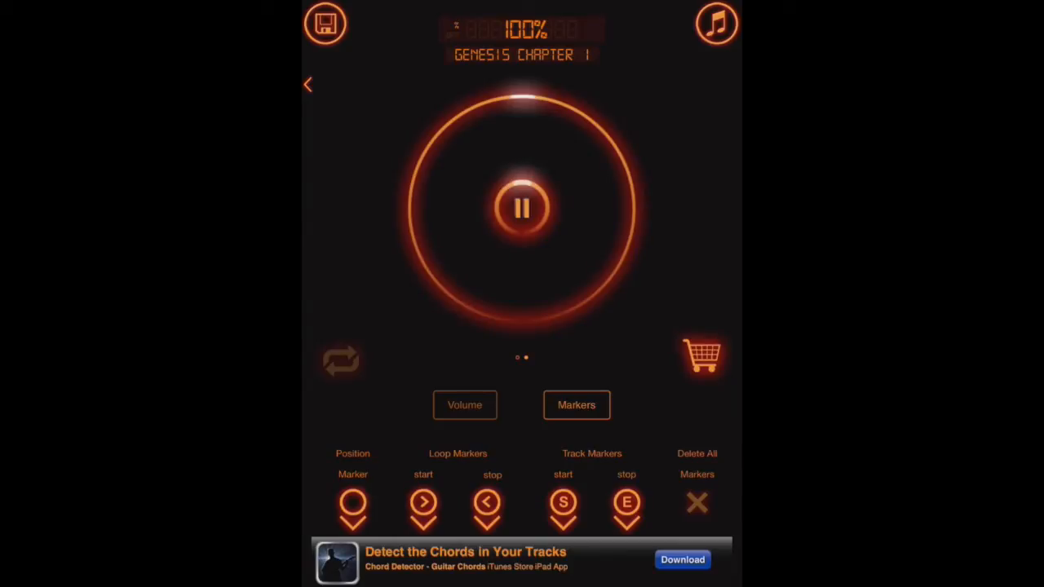
click(463, 405)
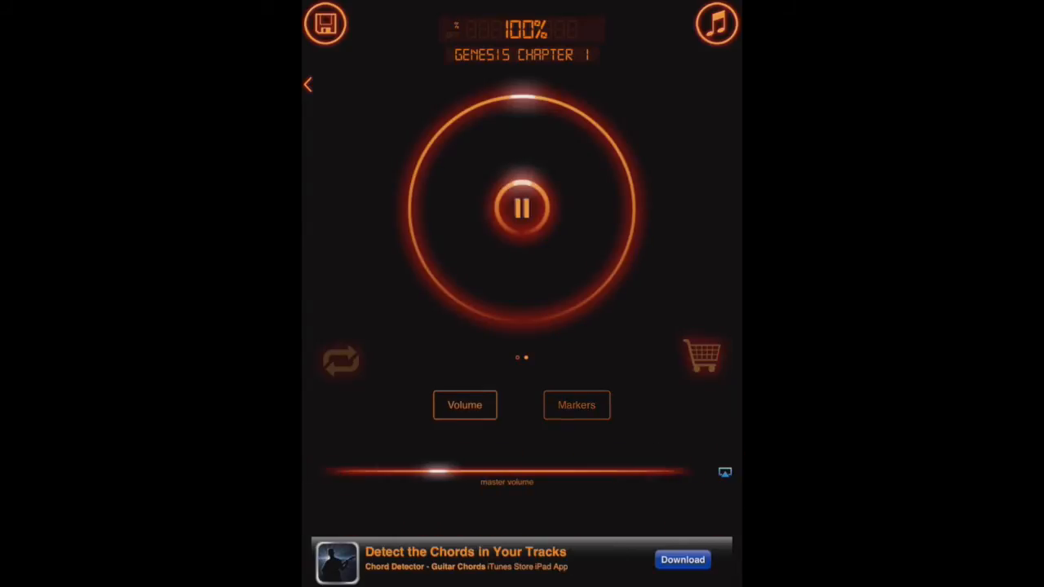
drag(440, 469, 612, 470)
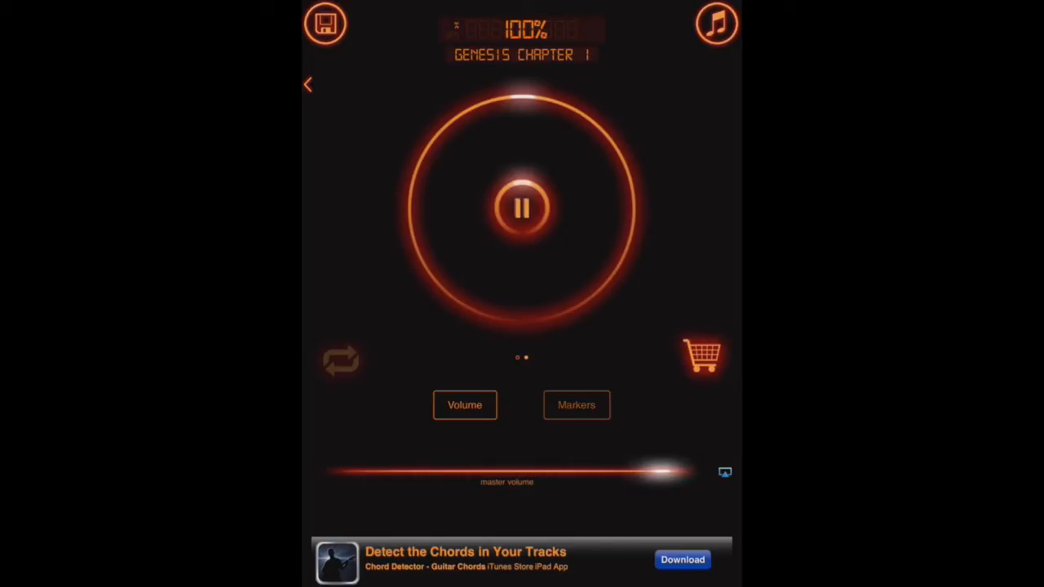
drag(665, 471, 637, 471)
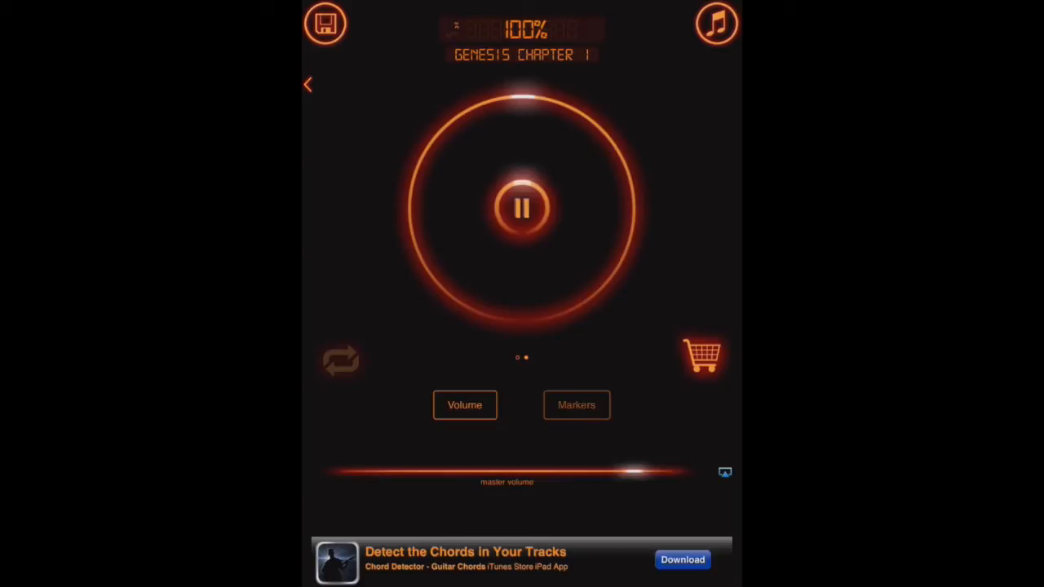
click(522, 208)
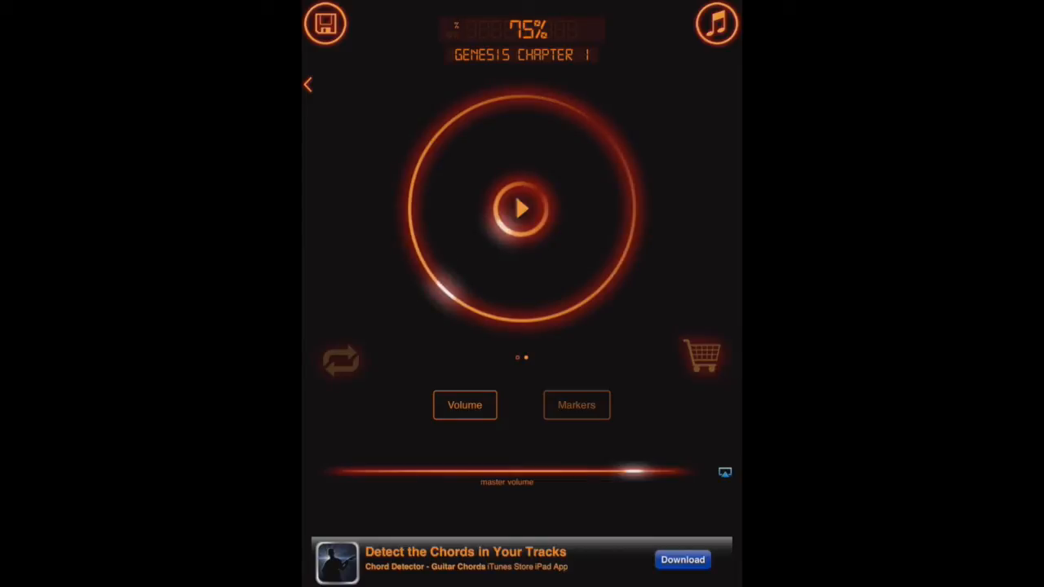
Step: Listen to the track briefly at 75% speed, then pause it
click(522, 209)
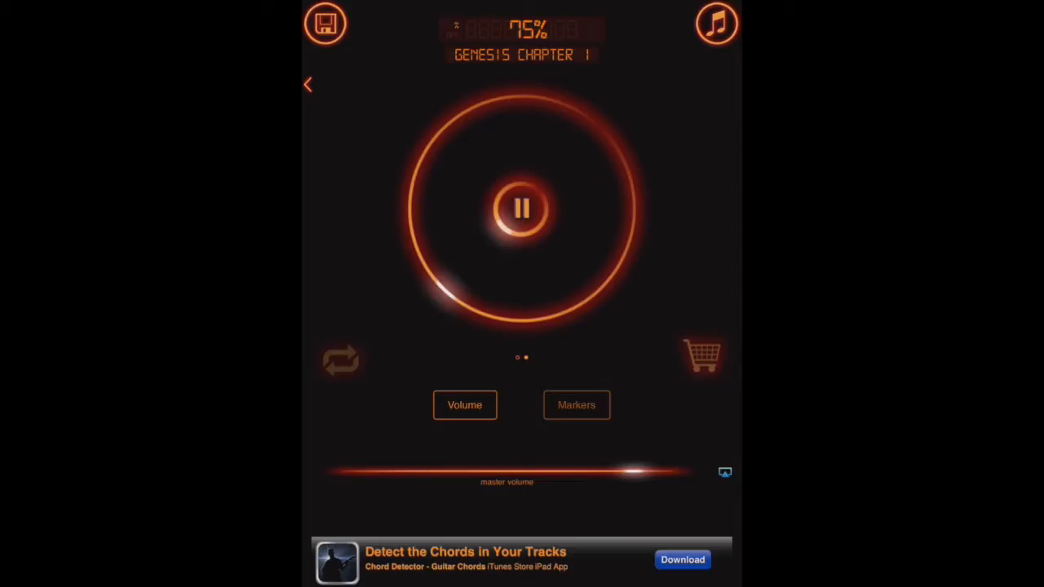
click(522, 209)
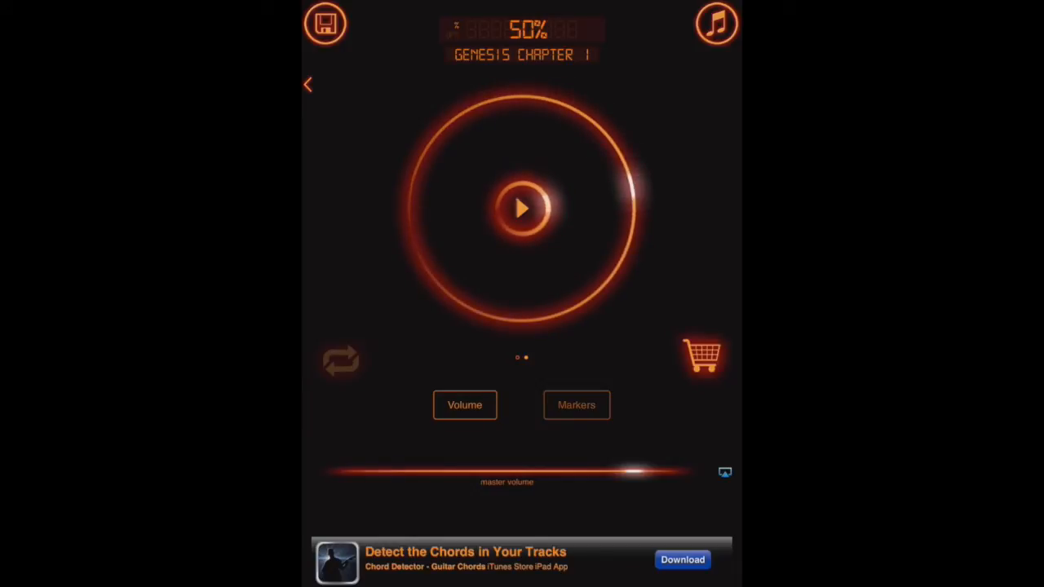
Step: Audition the track at 50% then 60% speed, pausing between, and resume playback
click(522, 209)
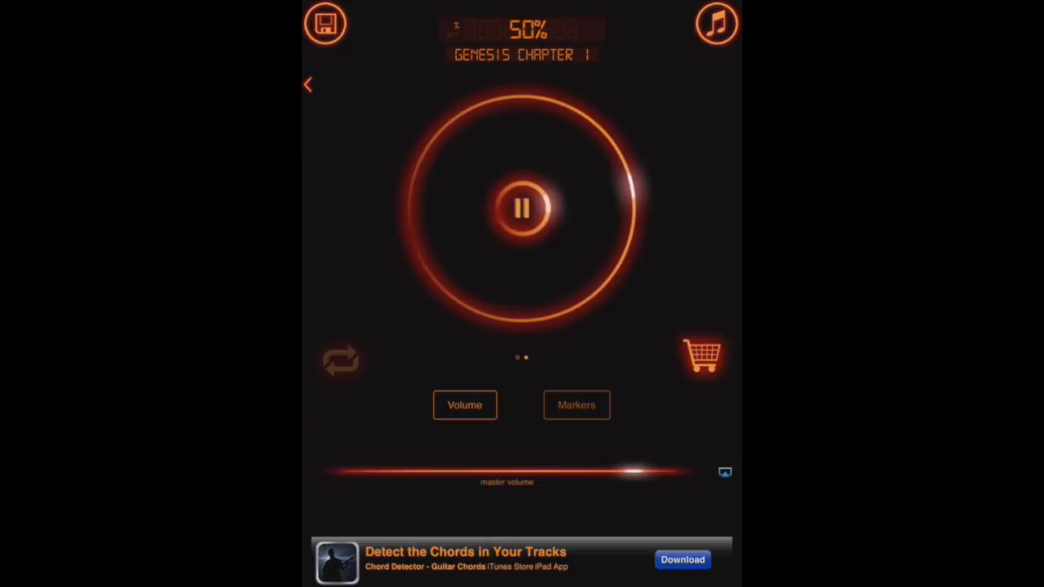
click(522, 209)
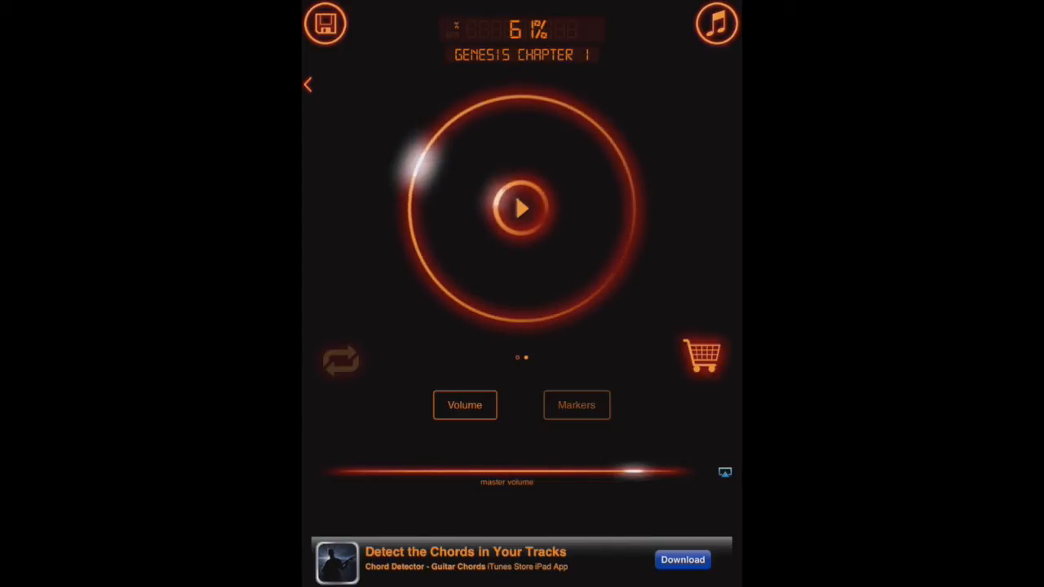
click(520, 209)
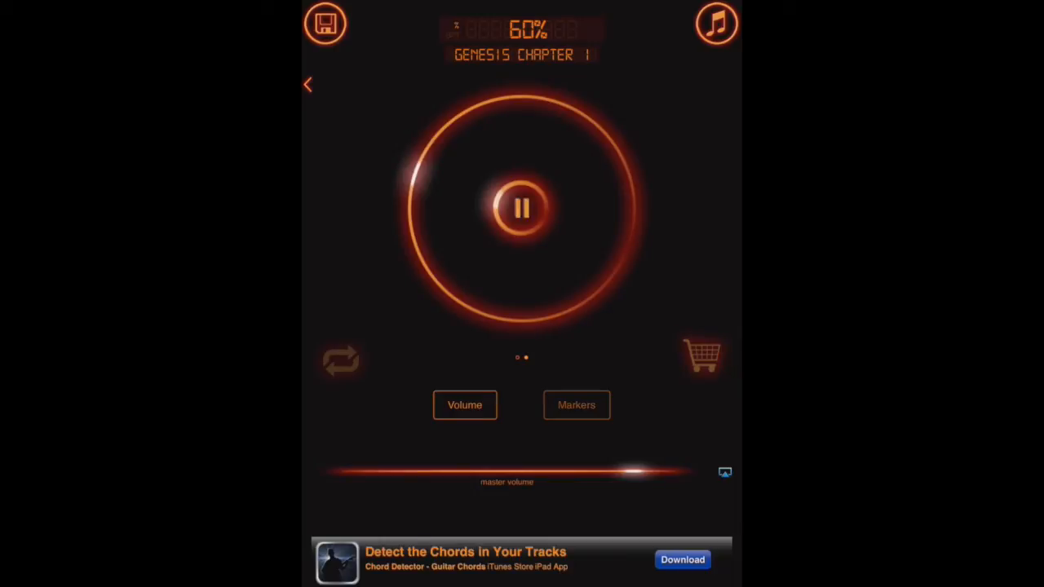
click(522, 209)
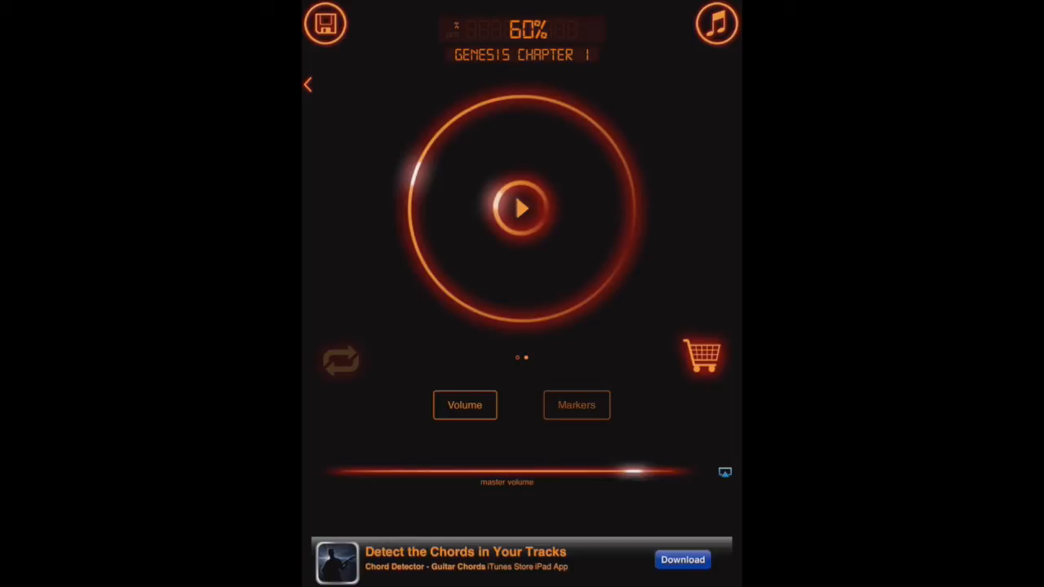
click(576, 405)
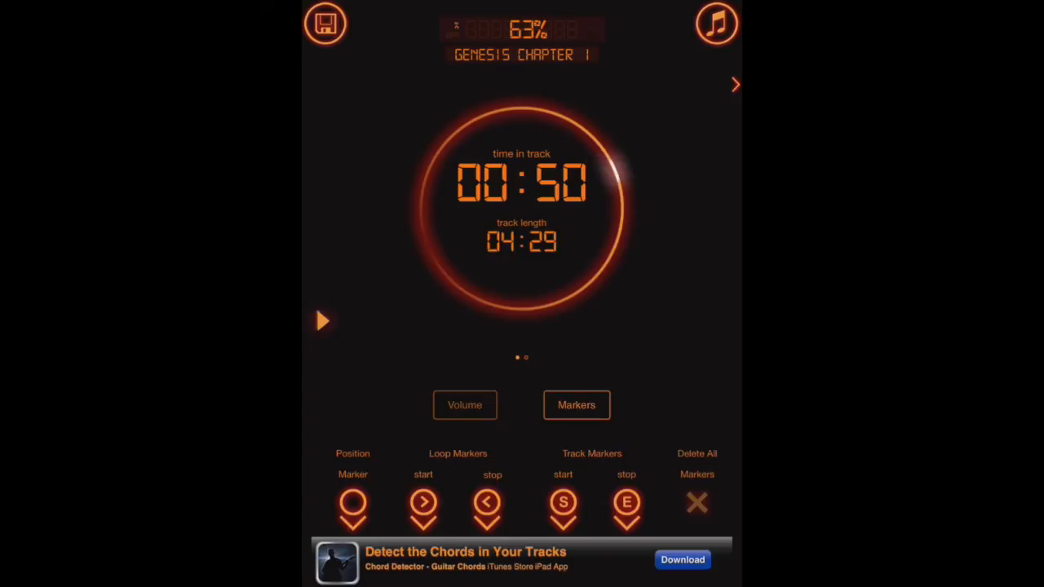
Step: Mark 00:50 as loop start and 01:20 as loop stop, then play the looped section
click(422, 504)
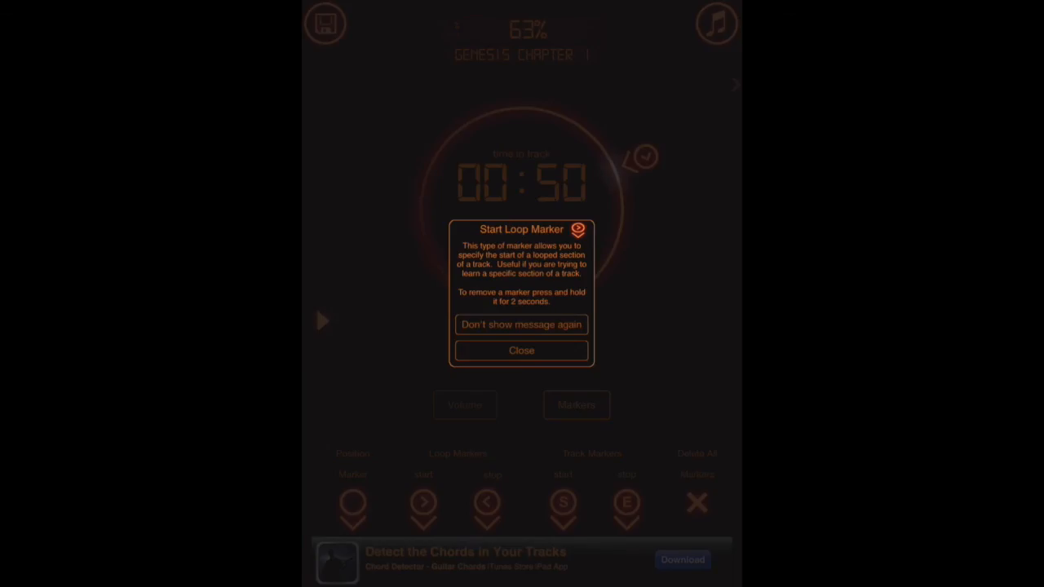
click(522, 350)
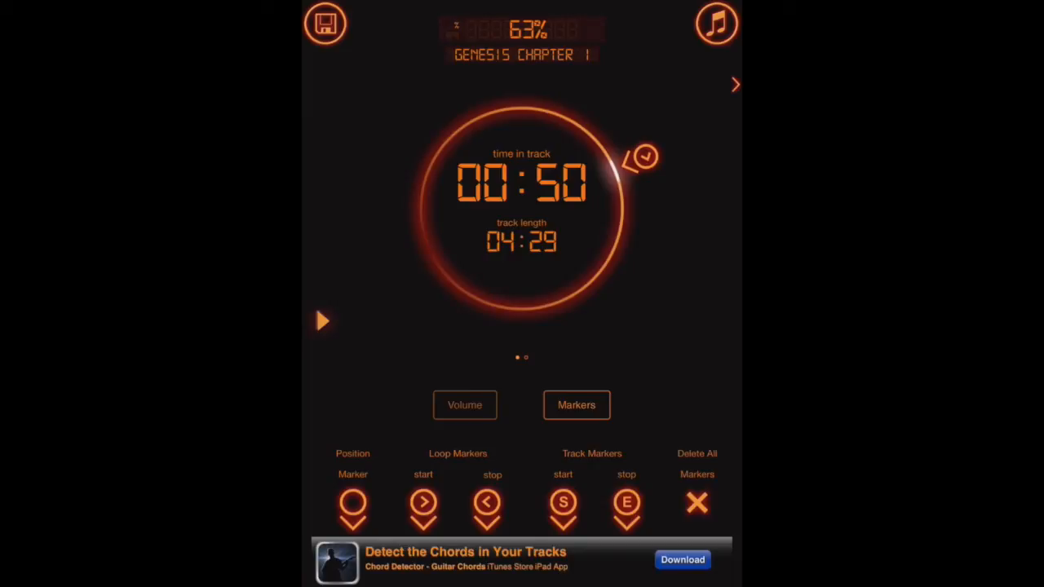
drag(640, 155, 623, 245)
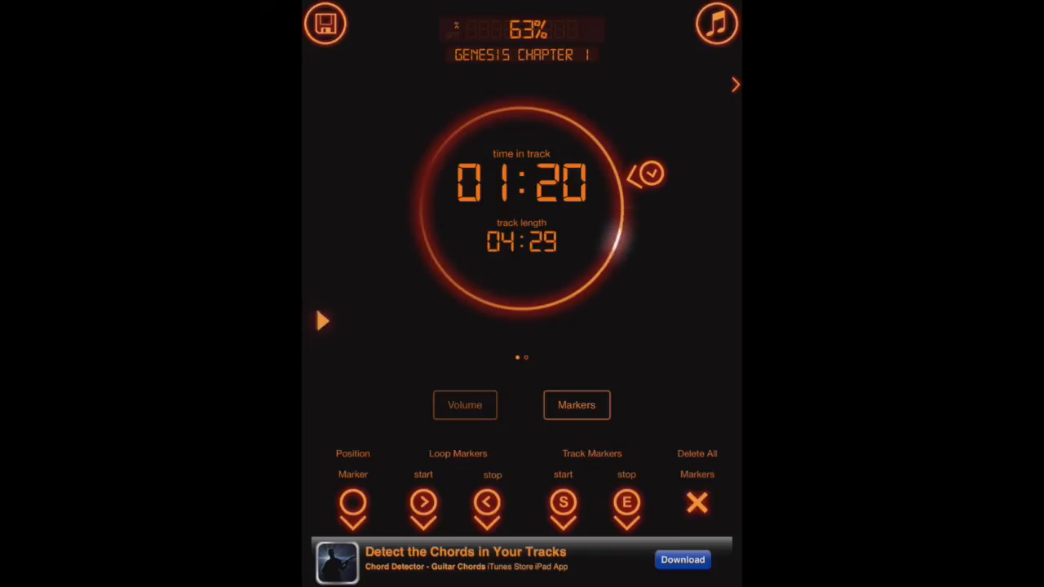
click(486, 502)
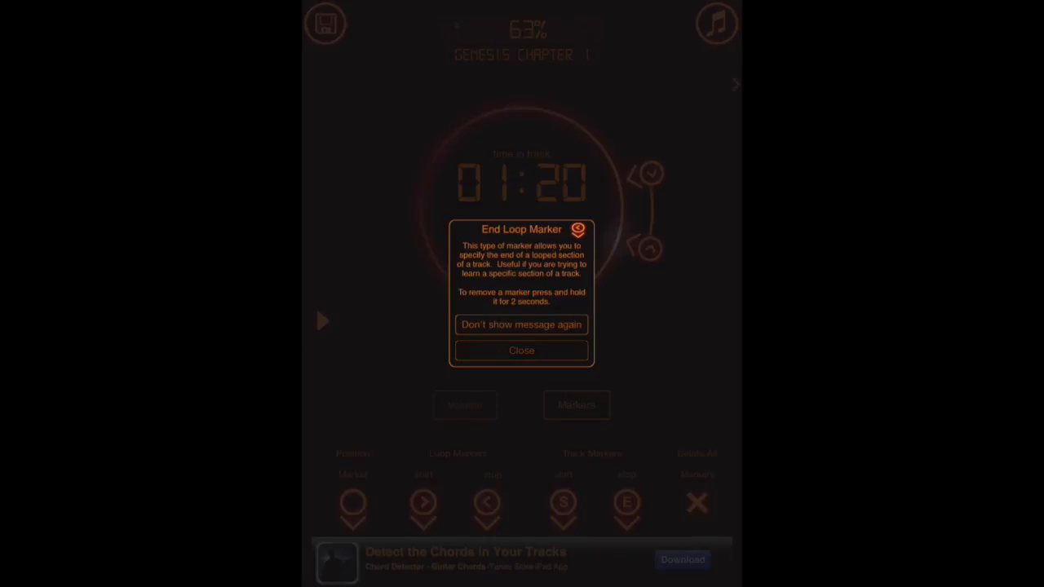
click(522, 349)
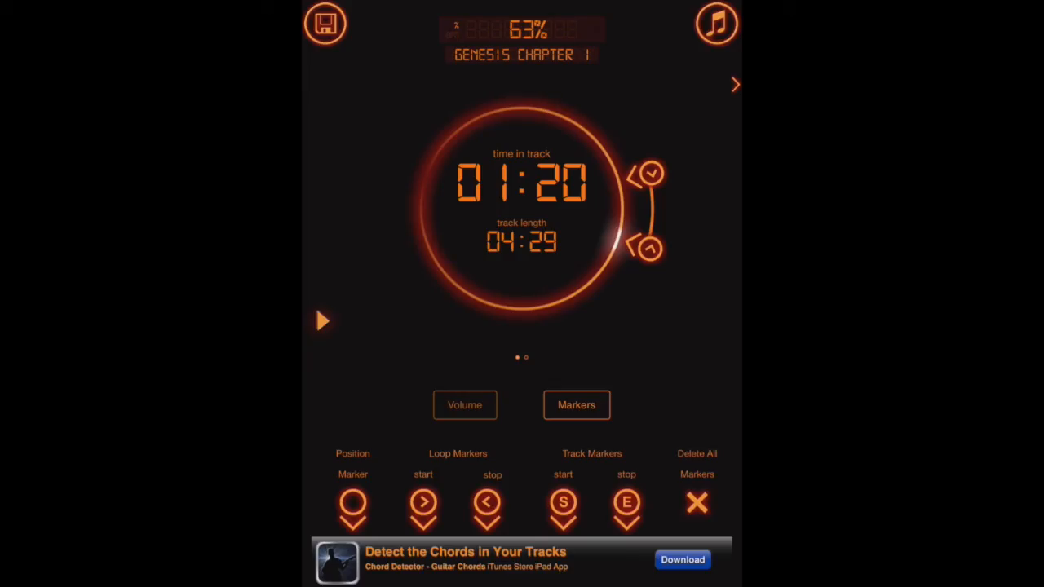
click(321, 320)
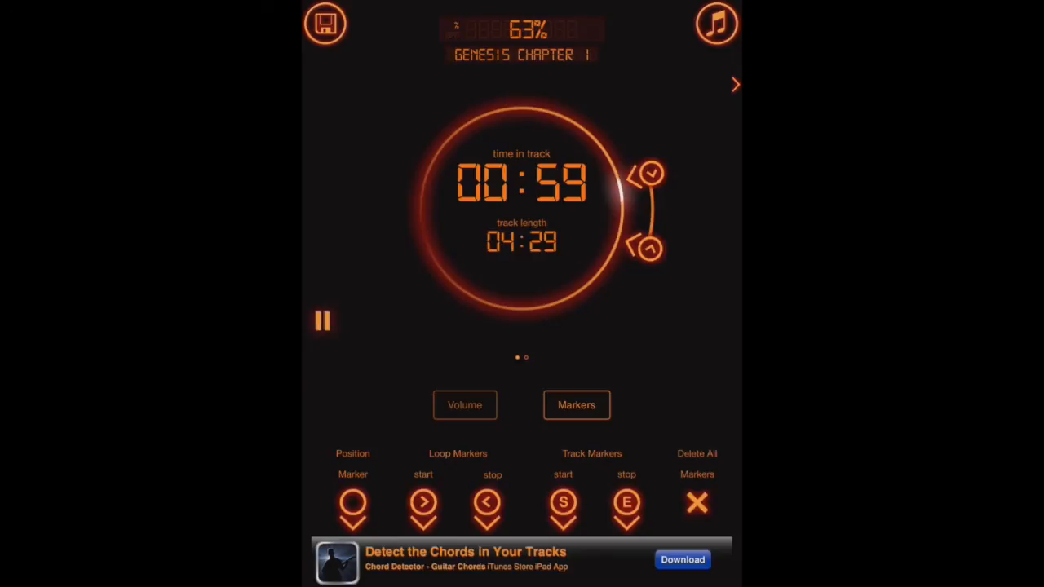
Step: Pause the loop around 01:00 and leave for the iPad home screen
click(321, 319)
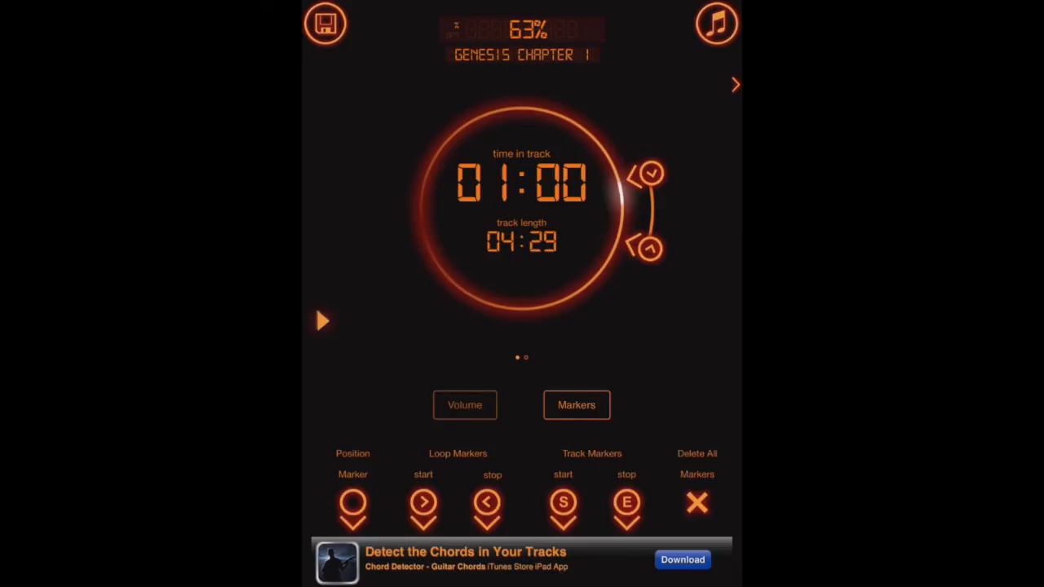
key(home)
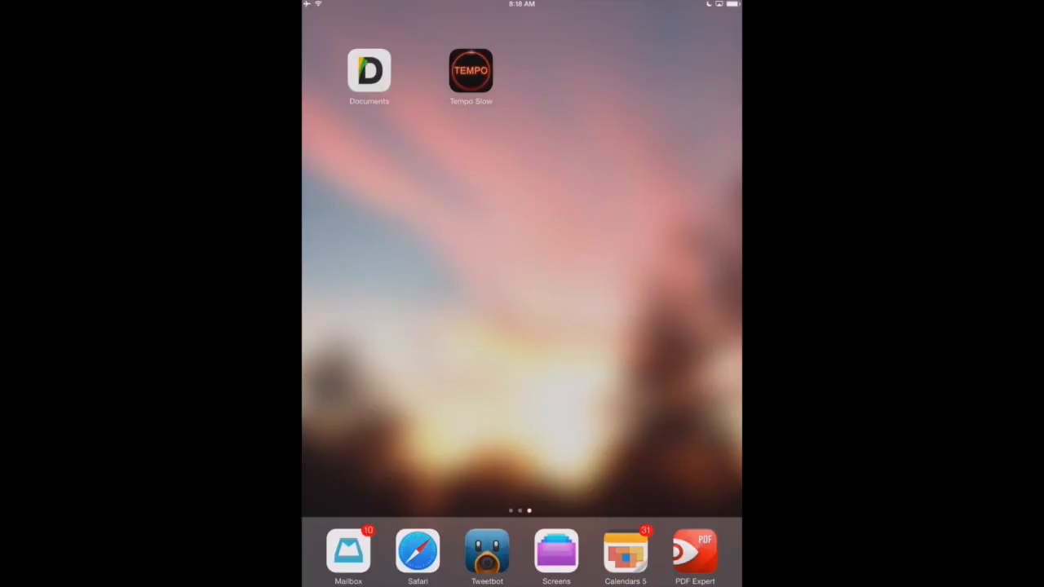